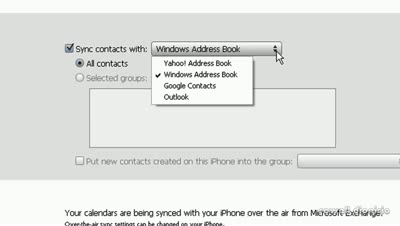
Step: Select Google Contacts as the contacts sync provider, bringing up the switch-provider warning
{"action": "left_click", "coordinate": [210, 94]}
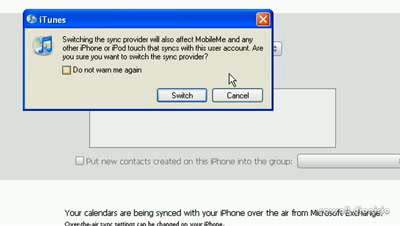